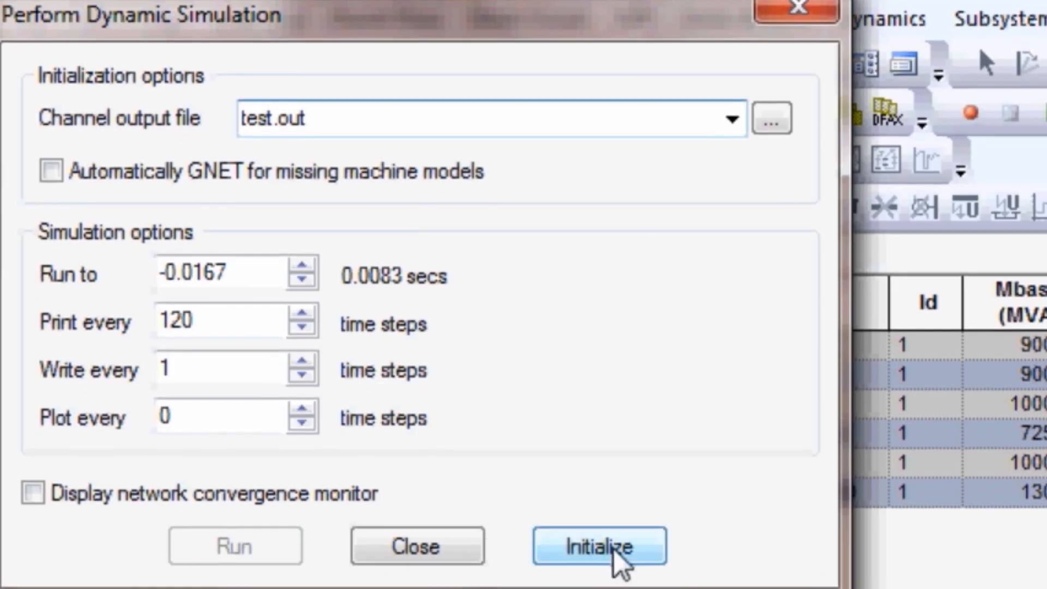
Initialize the dynamic simulation with channel output file test.out
{"action": "left_click", "coordinate": [600, 550]}
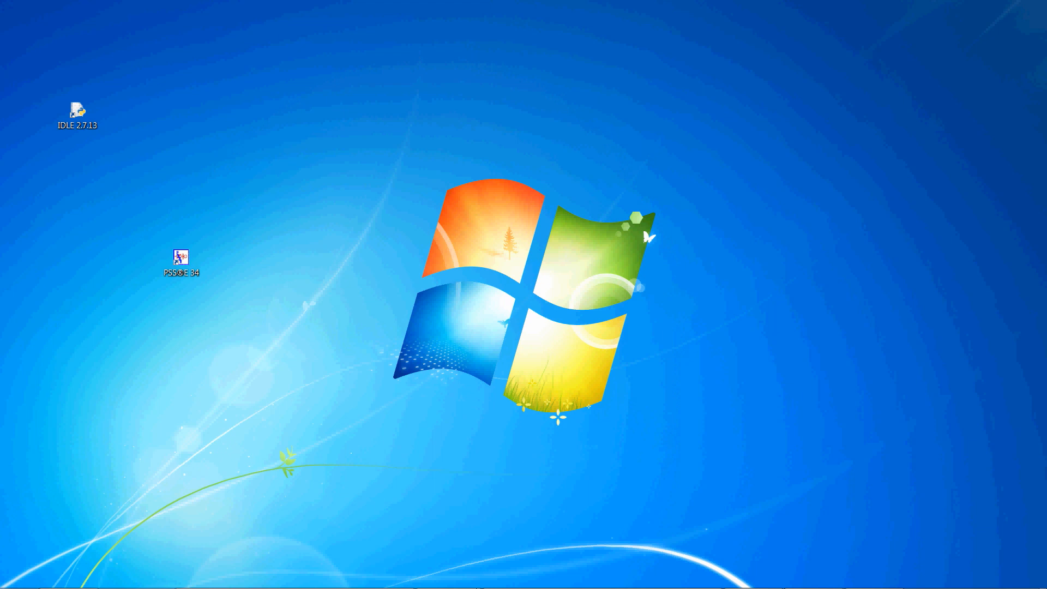
{"action": "mouse_move", "coordinate": [408, 242]}
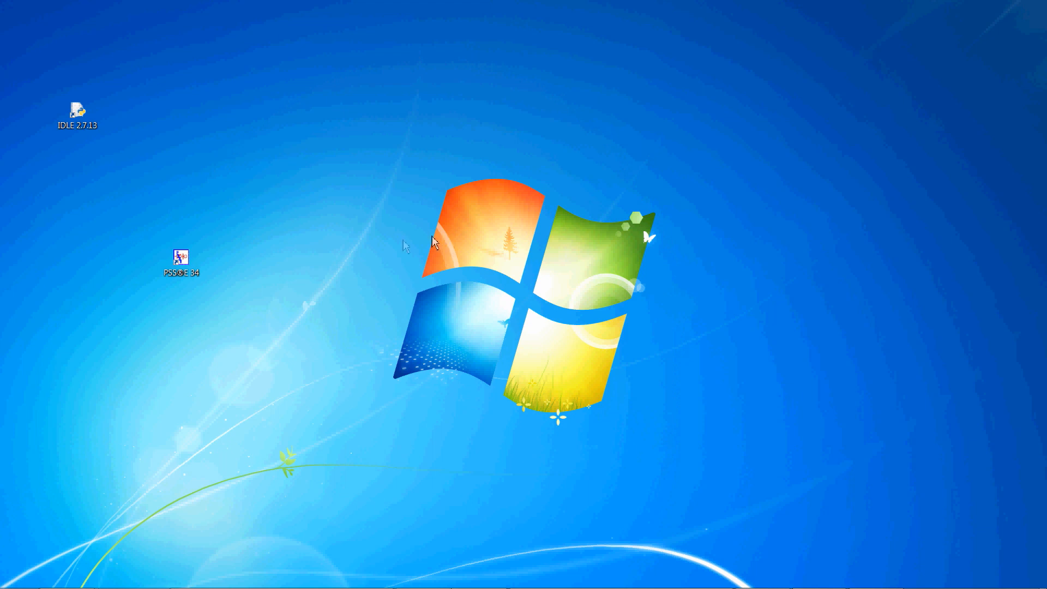
Launch PSS®E 34 from the desktop shortcut into a new empty study
{"action": "double_click", "coordinate": [181, 257]}
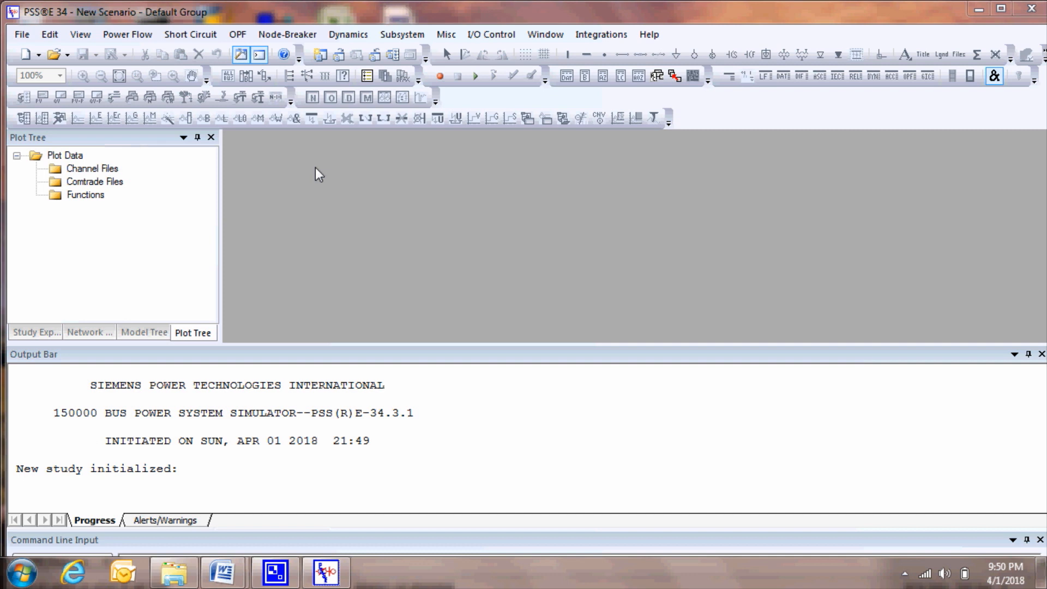
{"action": "mouse_move", "coordinate": [335, 197]}
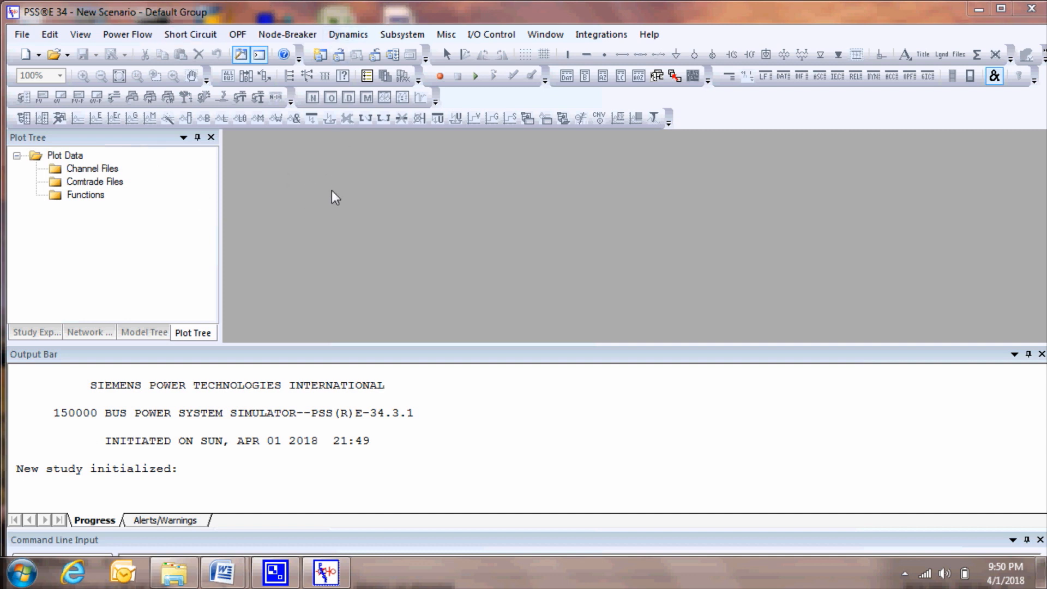
Load the savnw.sav case from the EXAMPLE folder and view its bus network data
{"action": "left_click", "coordinate": [22, 33]}
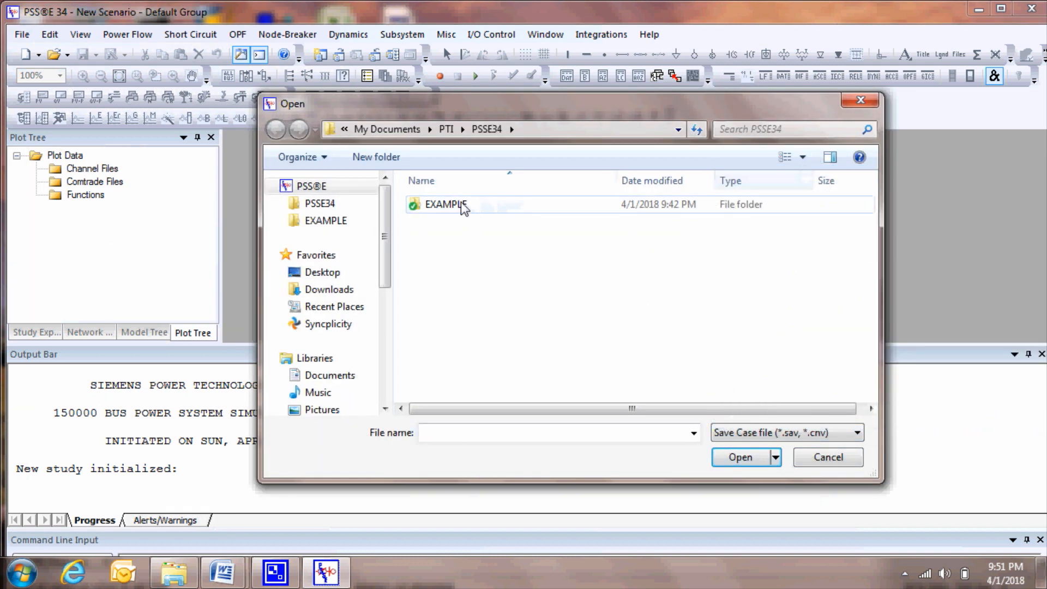
{"action": "double_click", "coordinate": [444, 205]}
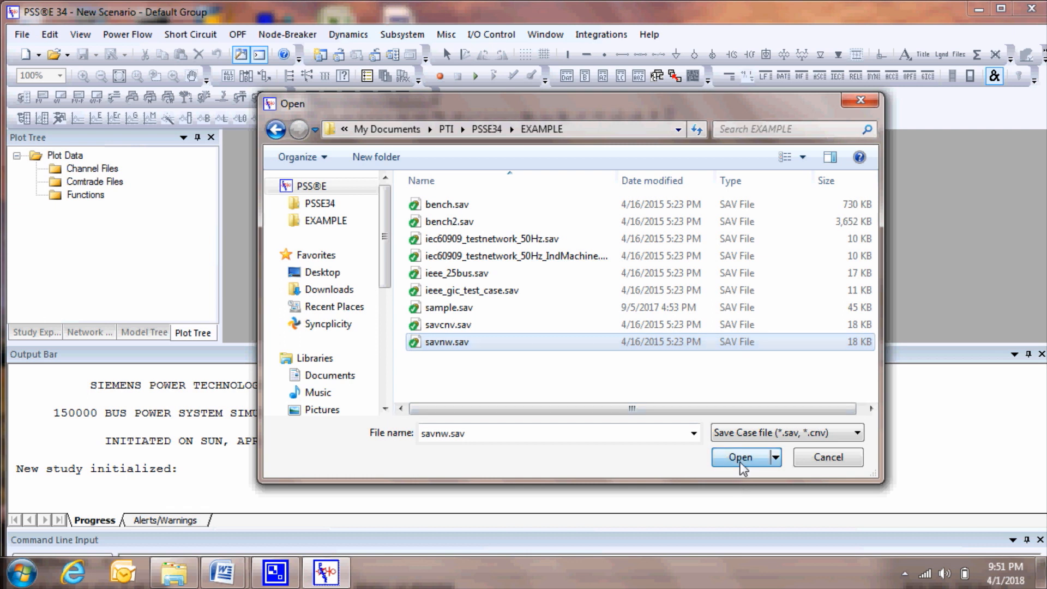
{"action": "left_click", "coordinate": [739, 457]}
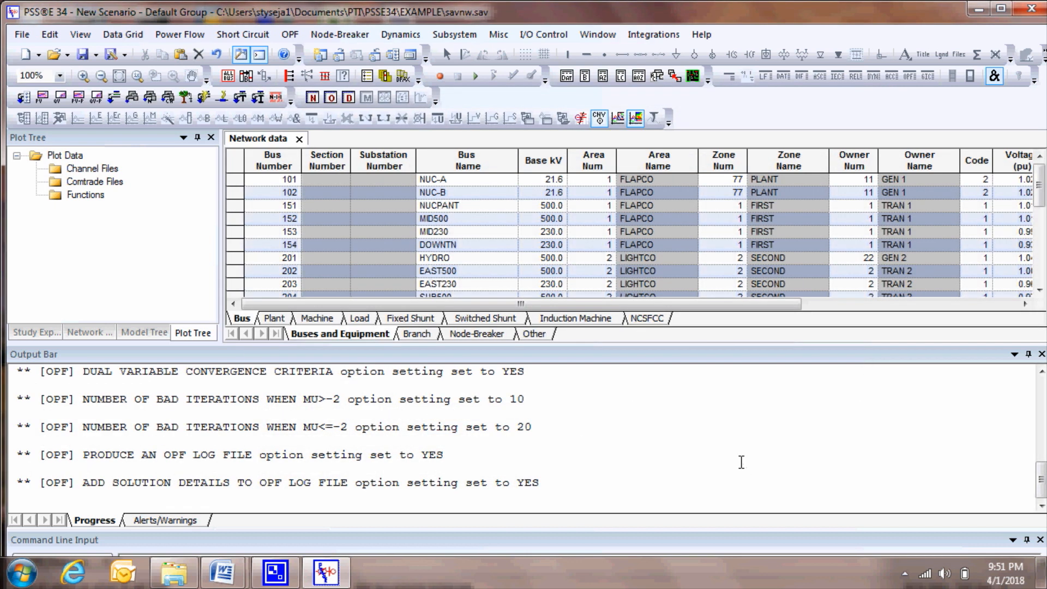
{"action": "left_click", "coordinate": [180, 33]}
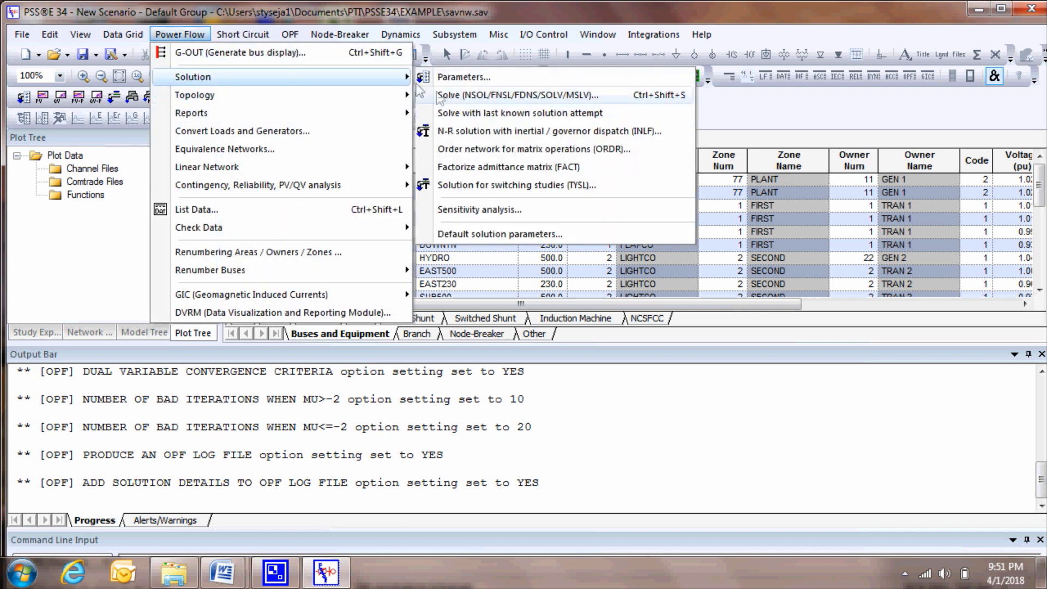
Solve the savnw load flow and highlight the 0.01 MW largest mismatch in the output
{"action": "left_click", "coordinate": [509, 95]}
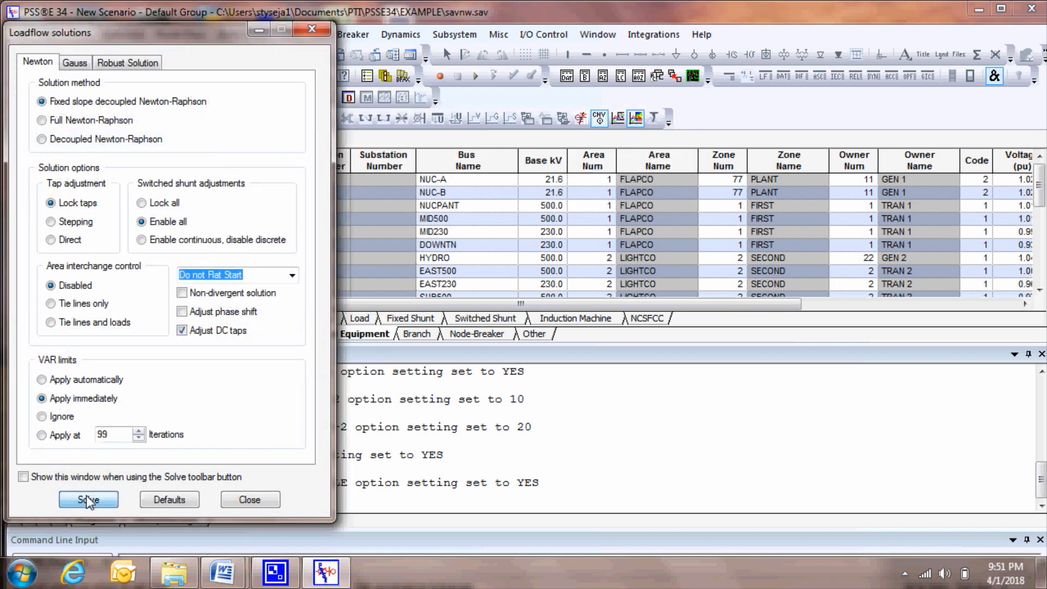
{"action": "left_click", "coordinate": [88, 499]}
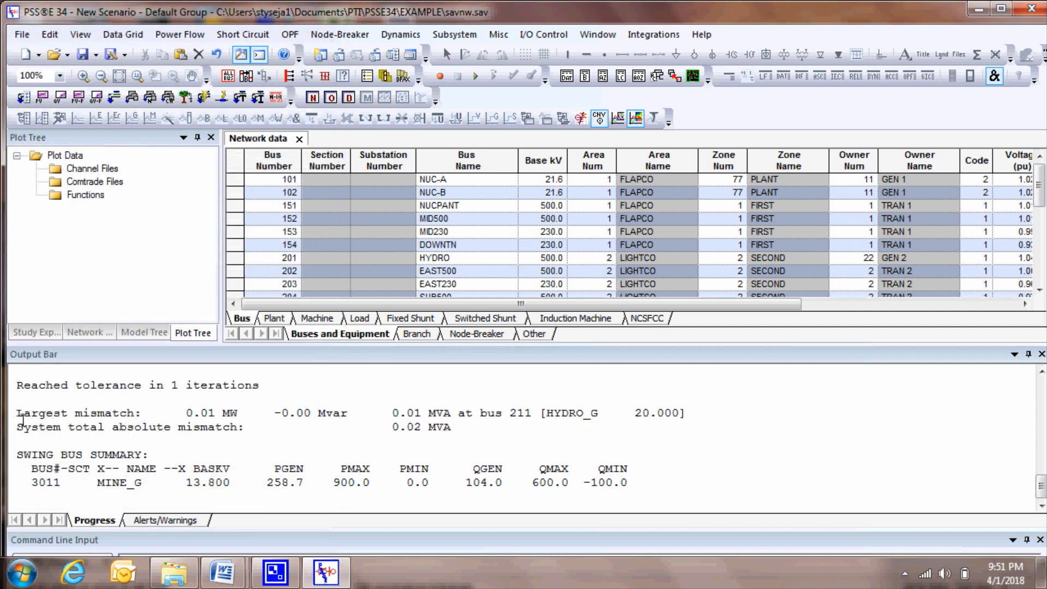
{"action": "left_click_drag", "start_coordinate": [18, 413], "coordinate": [194, 428]}
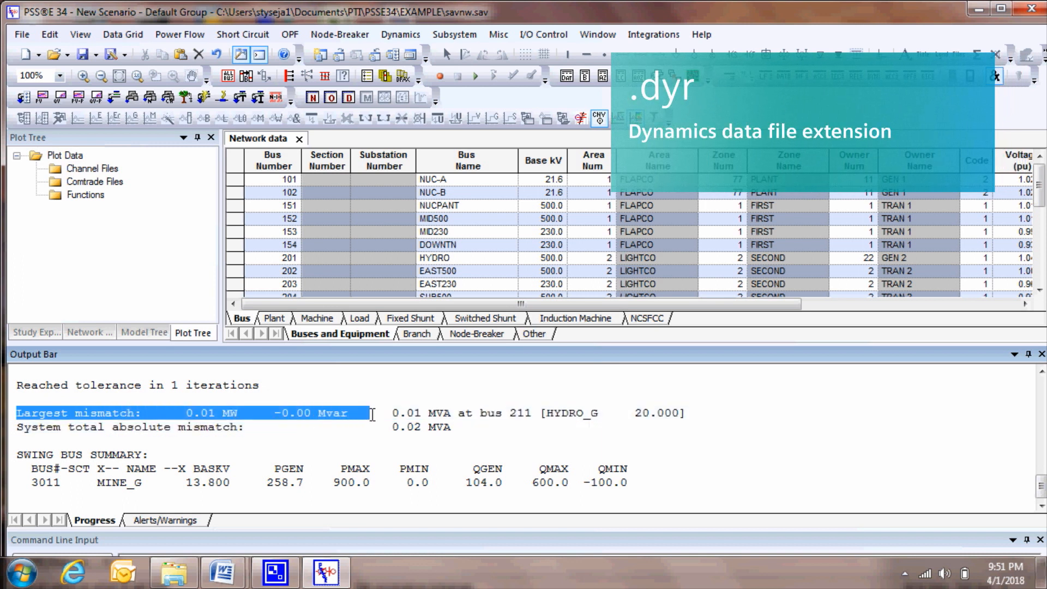
{"action": "mouse_move", "coordinate": [169, 367]}
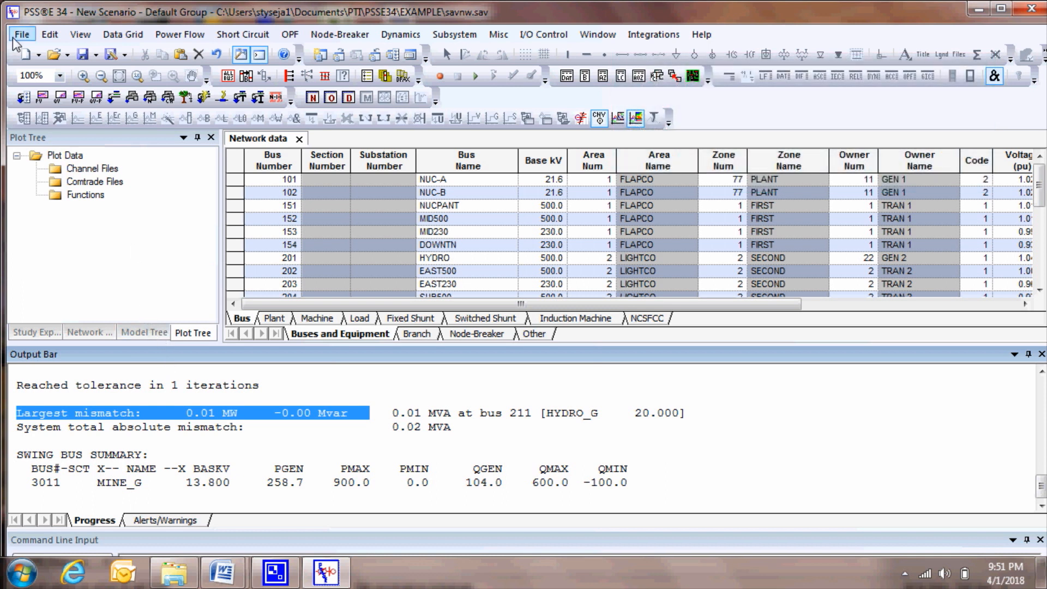
Read the savnw.dyr dynamics data file with its generator, exciter and governor models
{"action": "left_click", "coordinate": [24, 34]}
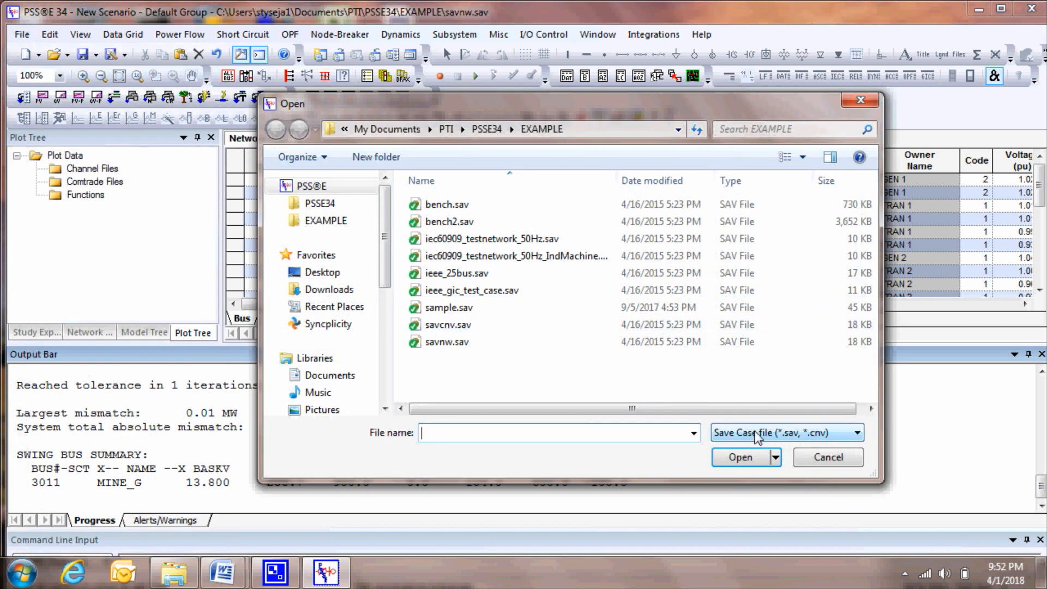
{"action": "left_click", "coordinate": [860, 433]}
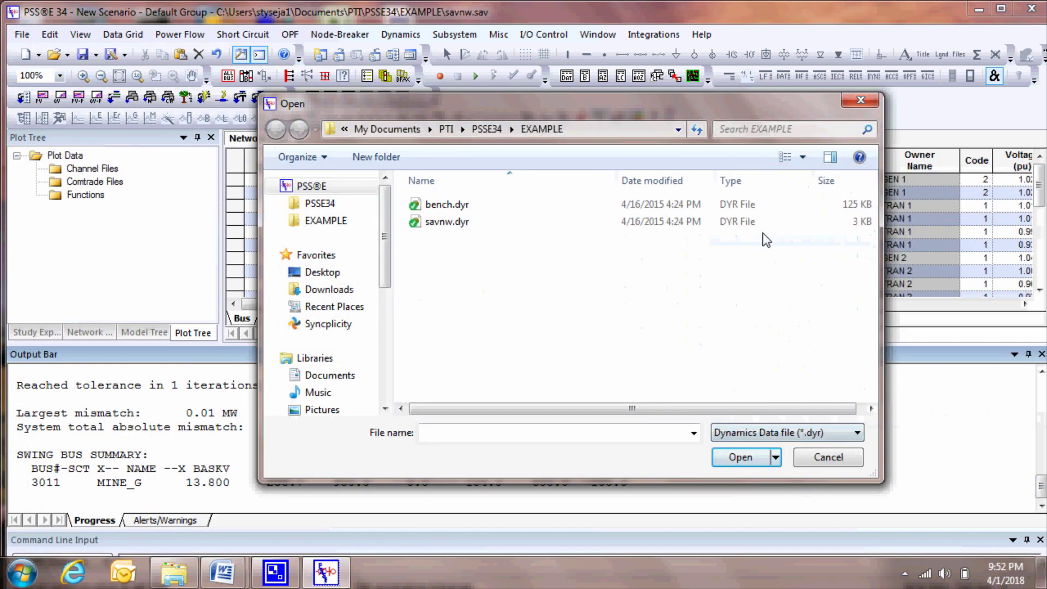
{"action": "left_click", "coordinate": [446, 222]}
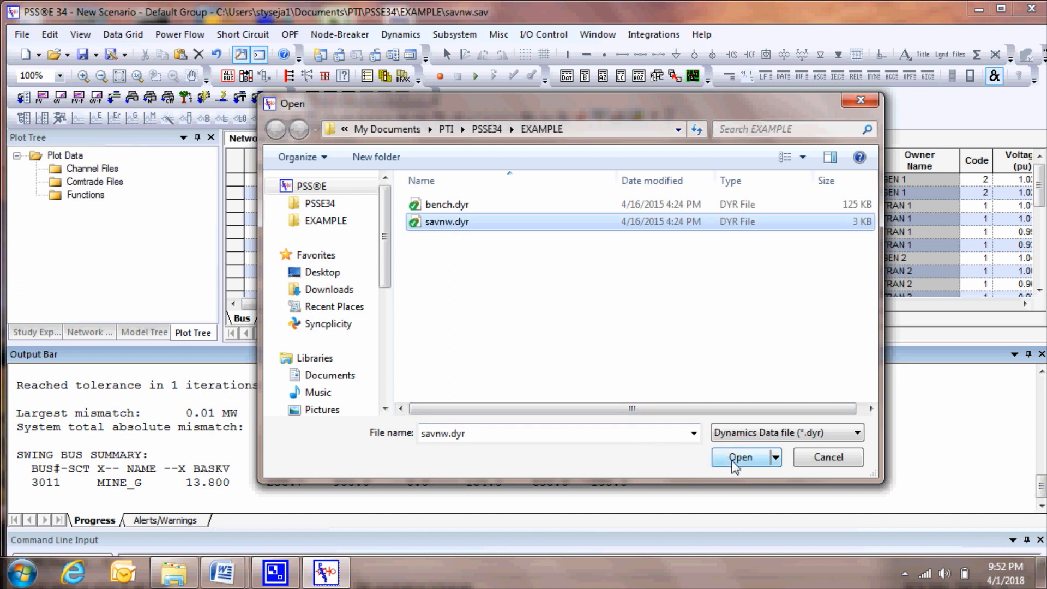
{"action": "left_click", "coordinate": [741, 458]}
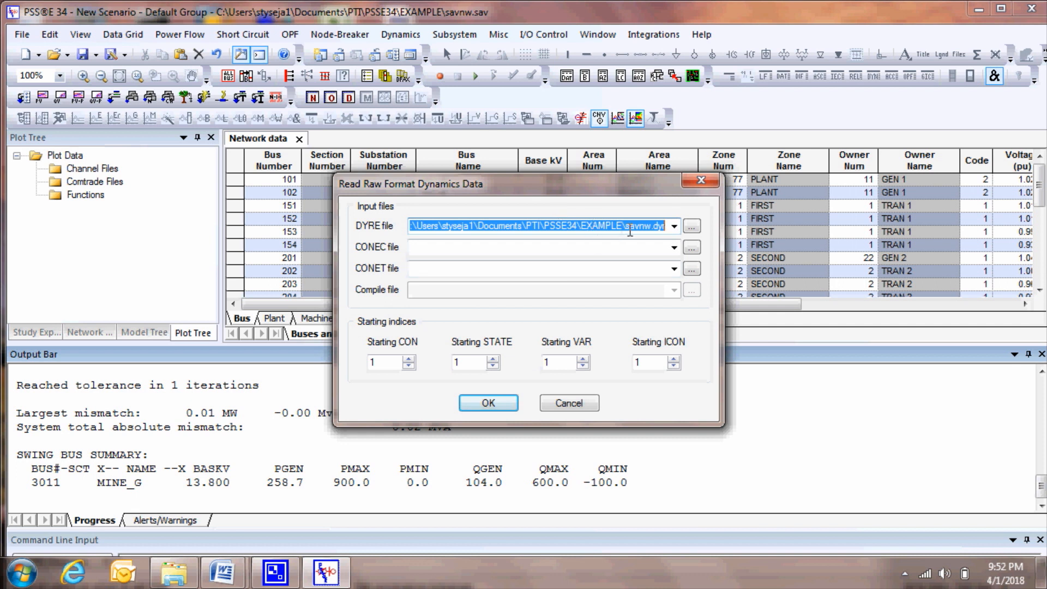
{"action": "left_click", "coordinate": [488, 402]}
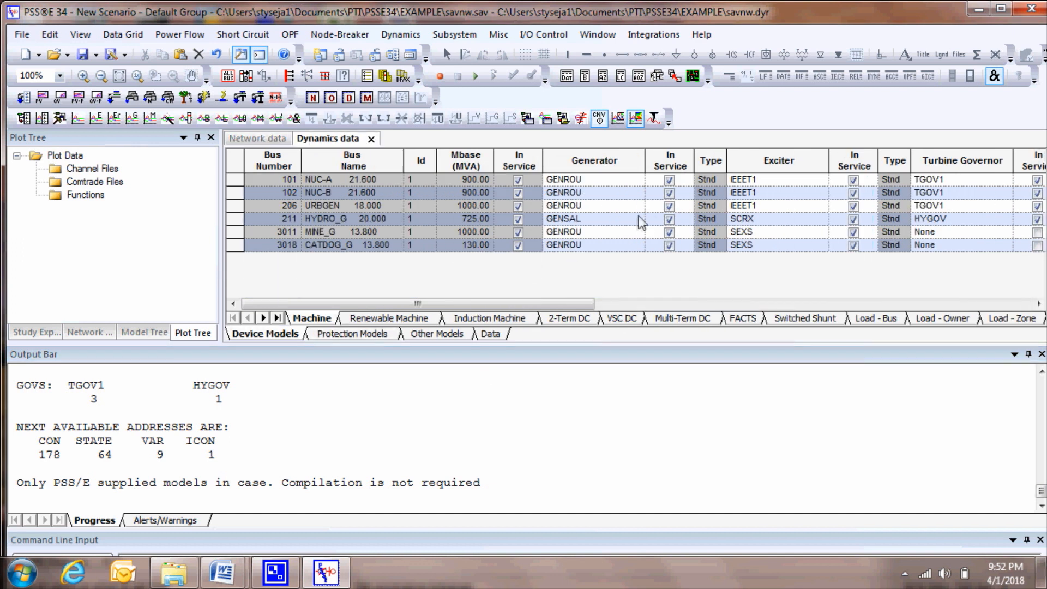
{"action": "mouse_move", "coordinate": [622, 240]}
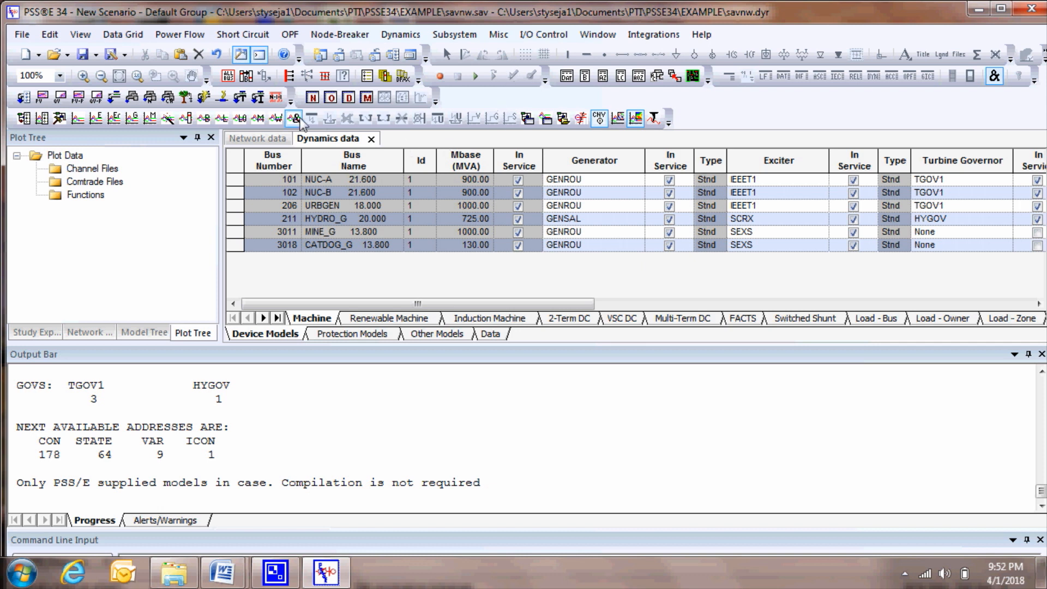
Add 128 output channels for machine quantities and bus voltages on all buses via the Channel Setup Wizard
{"action": "left_click", "coordinate": [166, 118]}
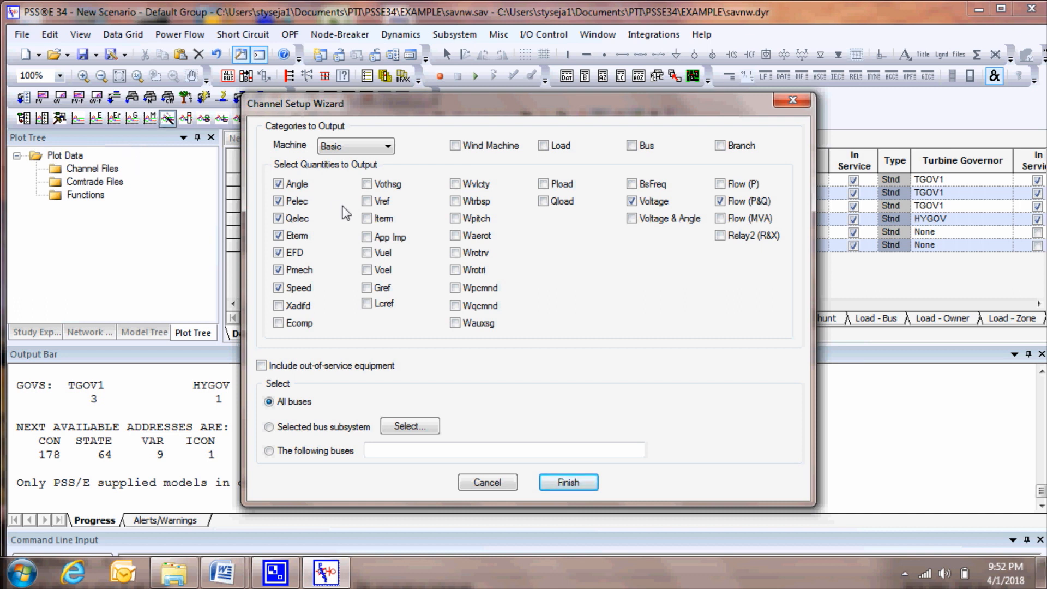
{"action": "left_click", "coordinate": [569, 482]}
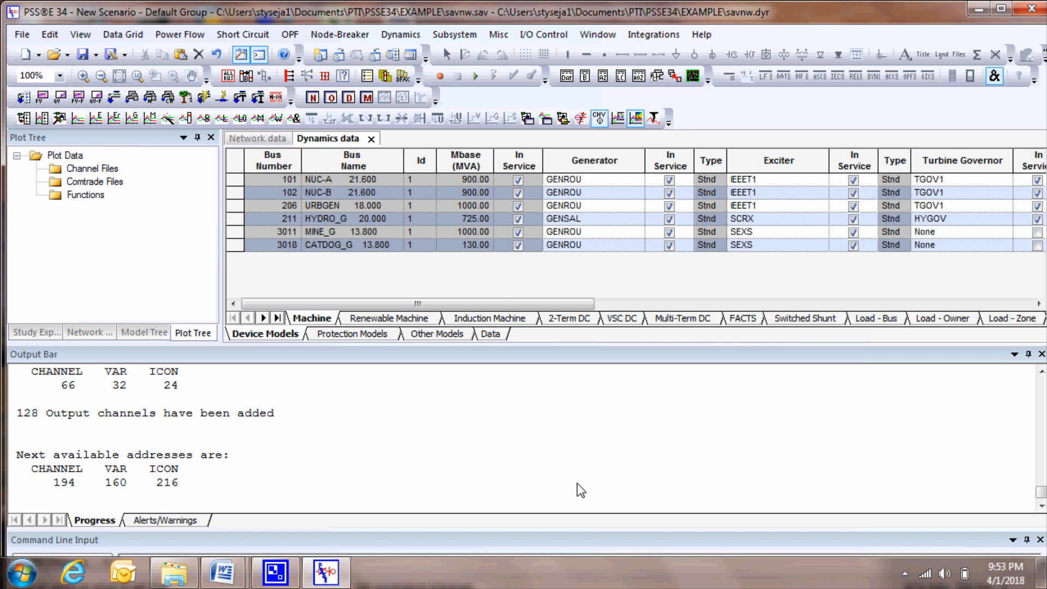
{"action": "mouse_move", "coordinate": [555, 464]}
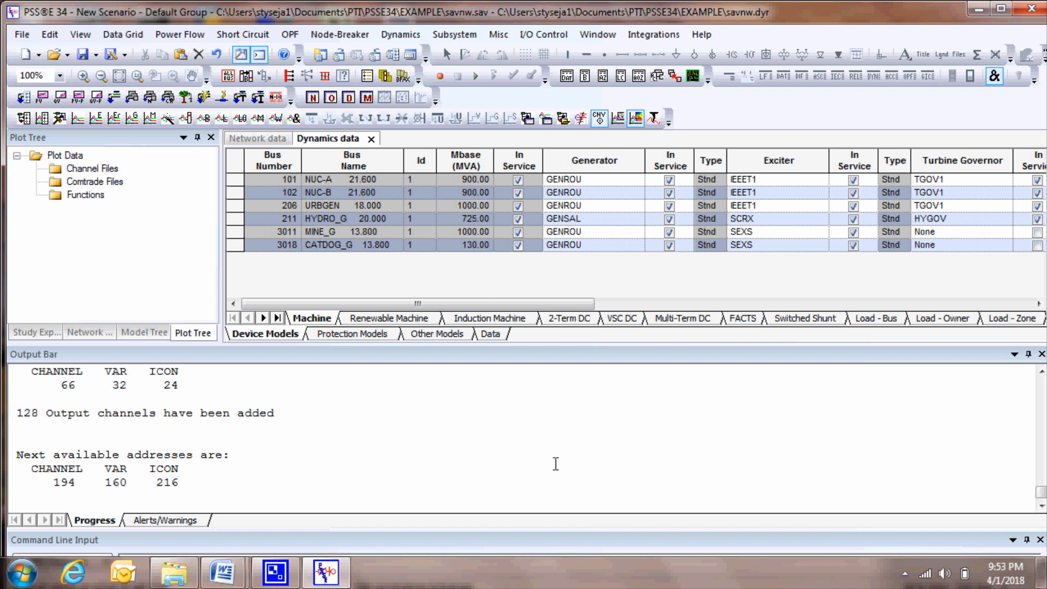
{"action": "mouse_move", "coordinate": [337, 286]}
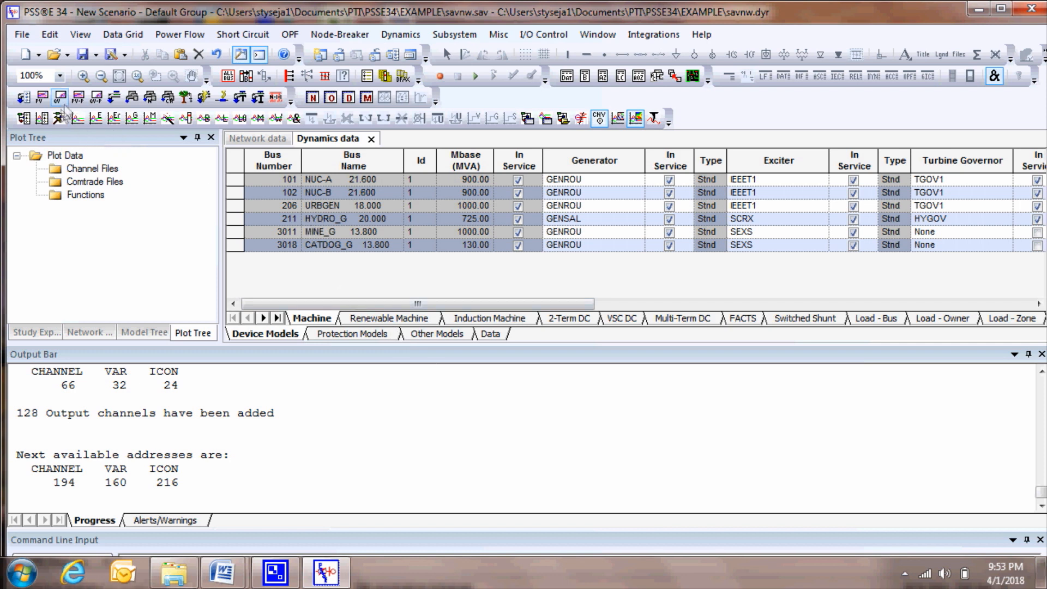
{"action": "mouse_move", "coordinate": [80, 118]}
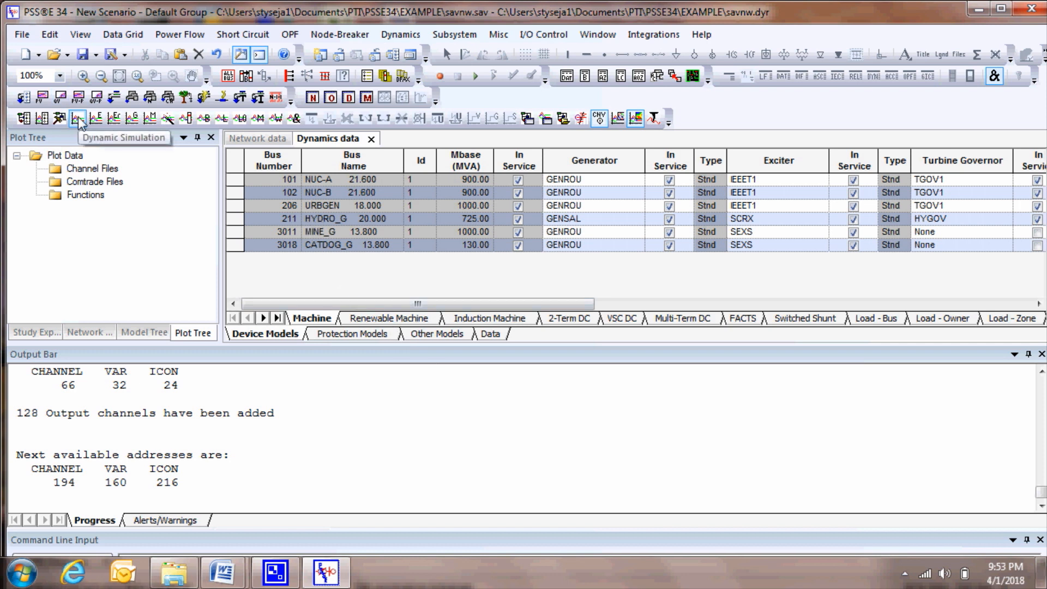
Initialize the dynamic simulation to test.out and run the pre-fault period to 1 second
{"action": "left_click", "coordinate": [77, 116]}
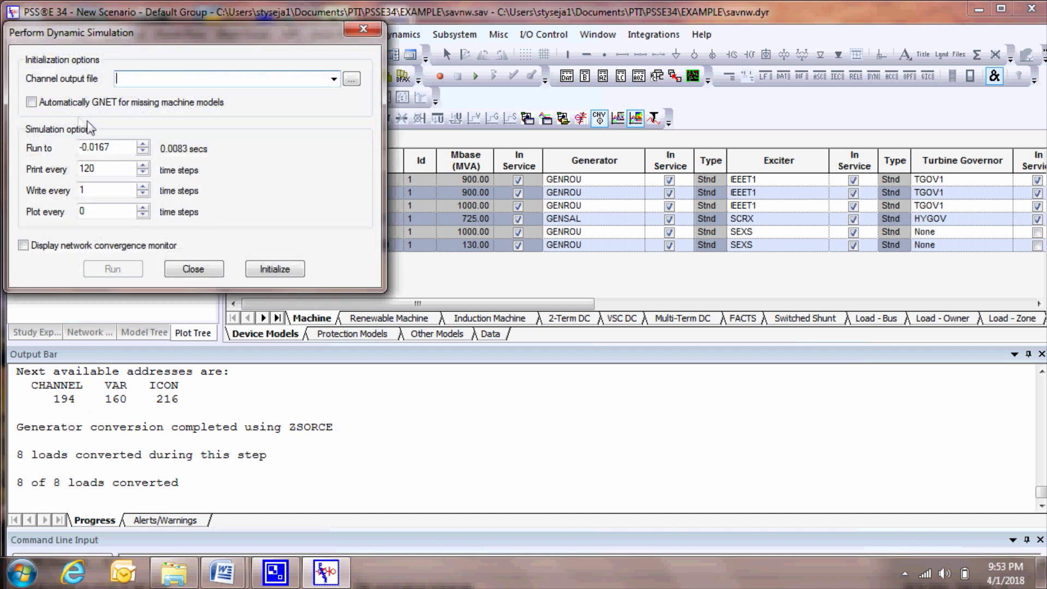
{"action": "type", "text": "te"}
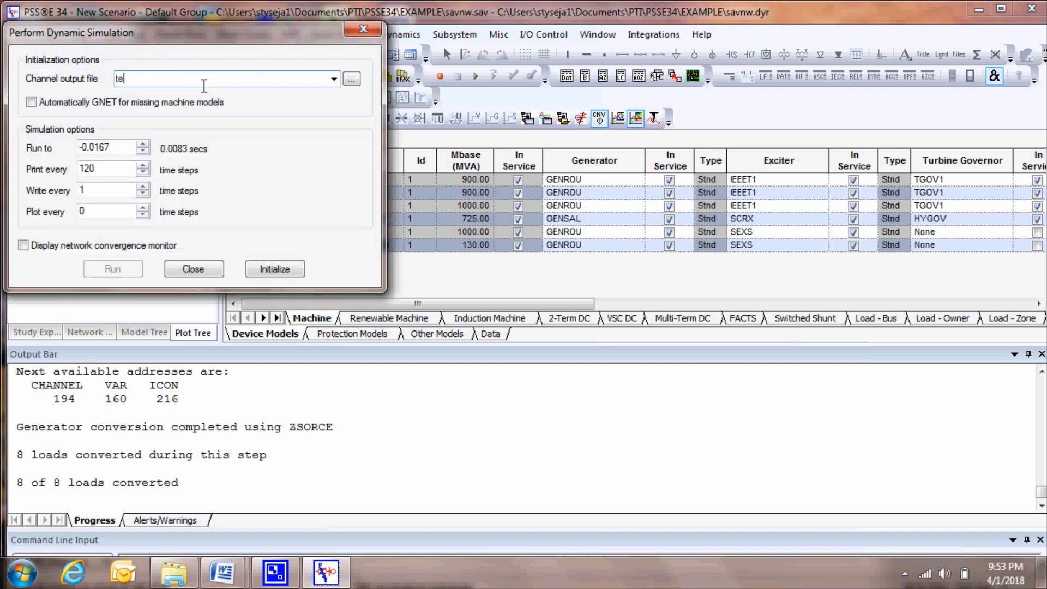
{"action": "type", "text": "st.out"}
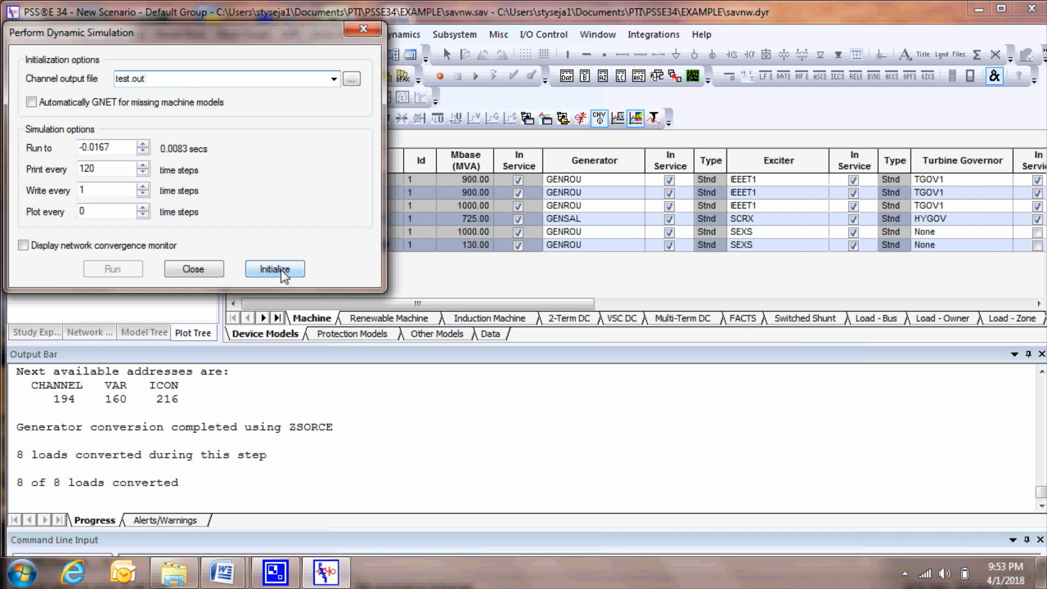
{"action": "left_click", "coordinate": [274, 268]}
{"action": "type", "text": "1"}
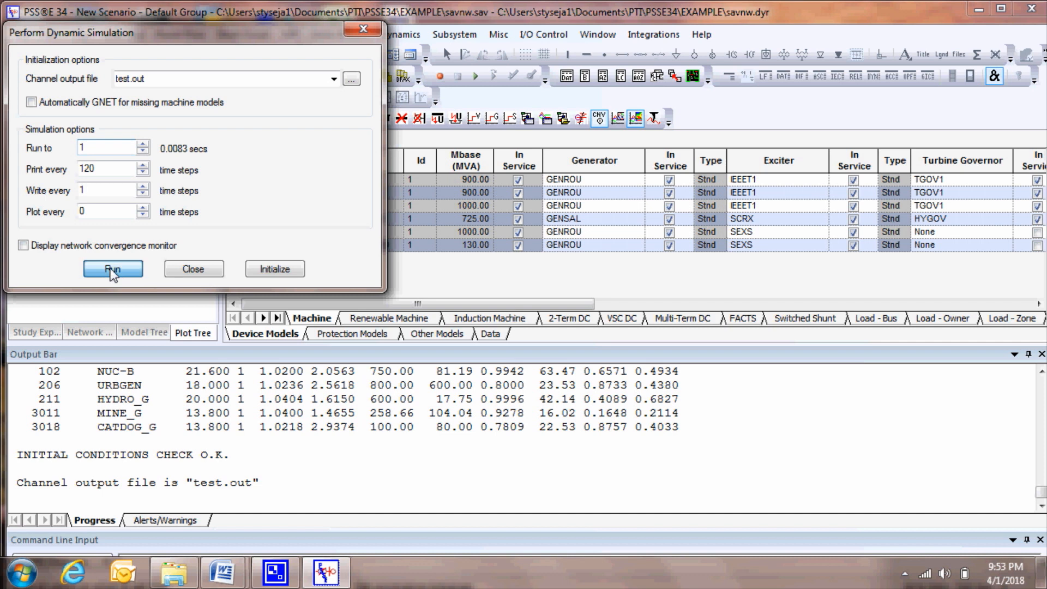
{"action": "left_click", "coordinate": [112, 268]}
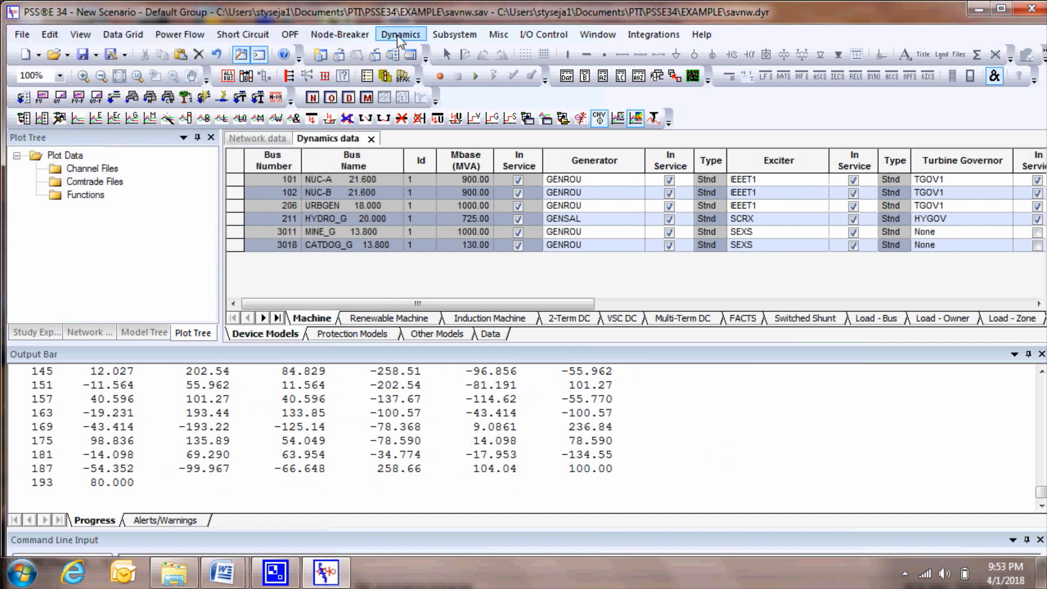
Apply a three-phase bus fault at bus 151
{"action": "left_click", "coordinate": [401, 34]}
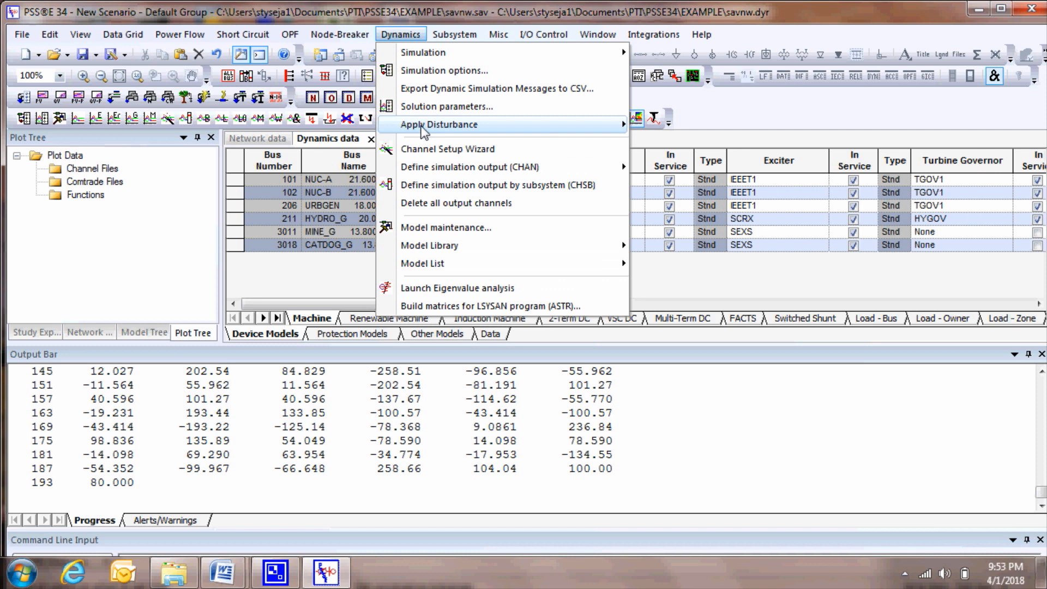
{"action": "mouse_move", "coordinate": [440, 124]}
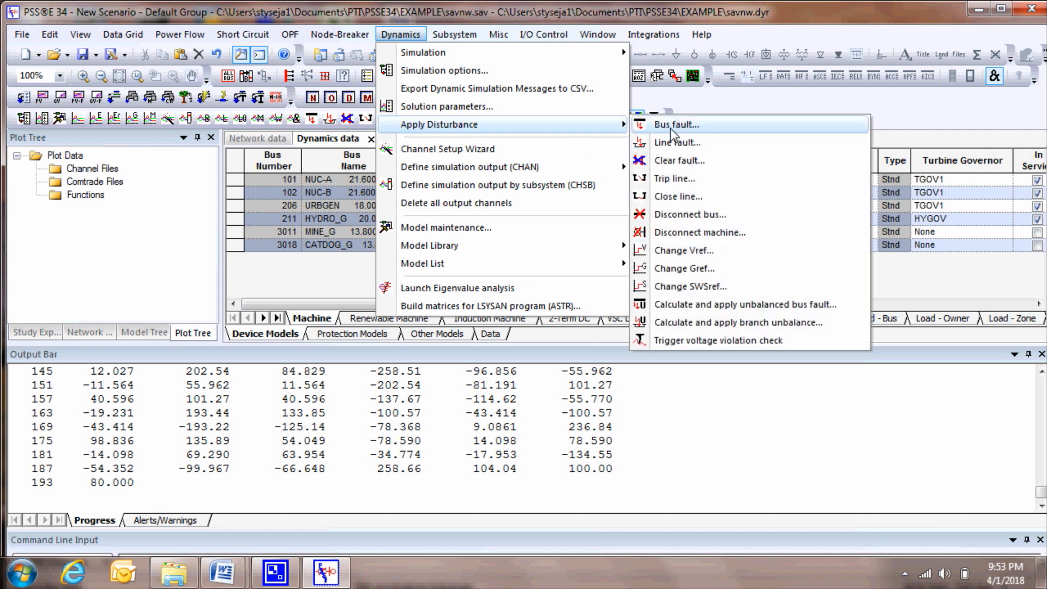
{"action": "left_click", "coordinate": [676, 124]}
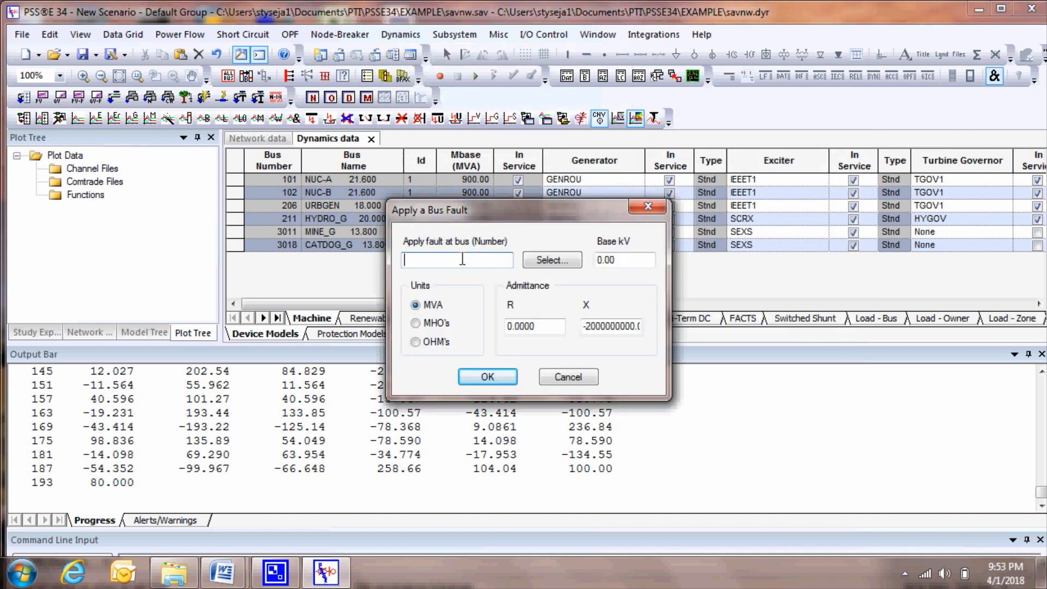
{"action": "type", "text": "151"}
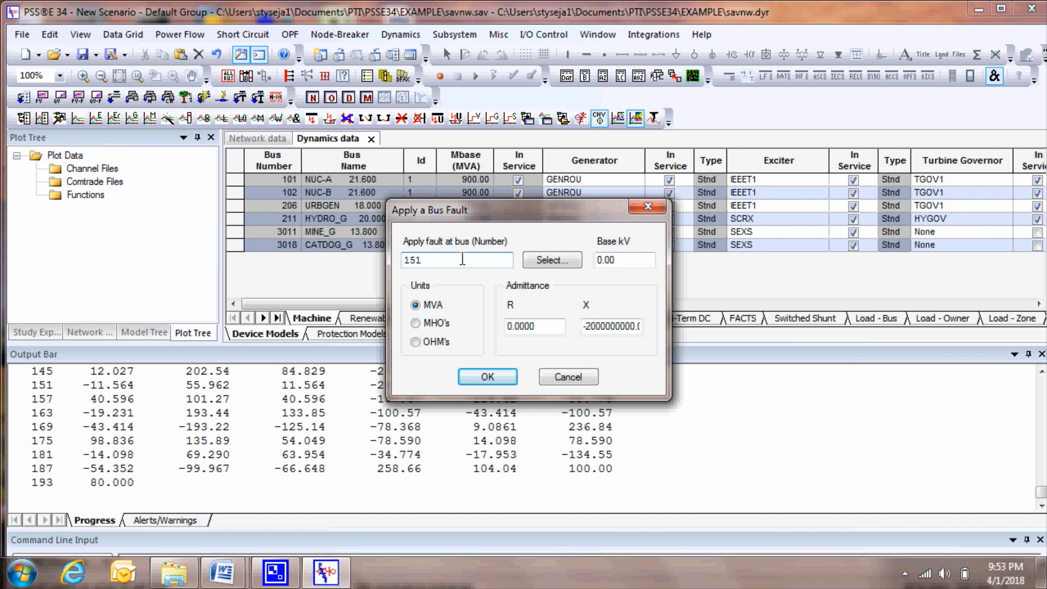
{"action": "left_click", "coordinate": [488, 377]}
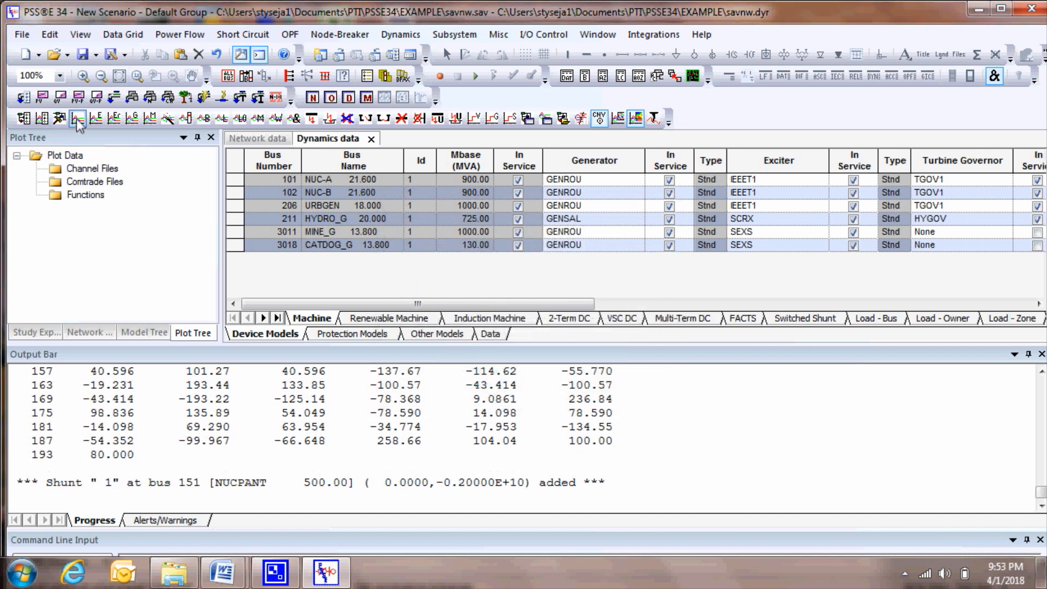
Clear the fault and continue the simulation out to 10 seconds
{"action": "left_click", "coordinate": [74, 118]}
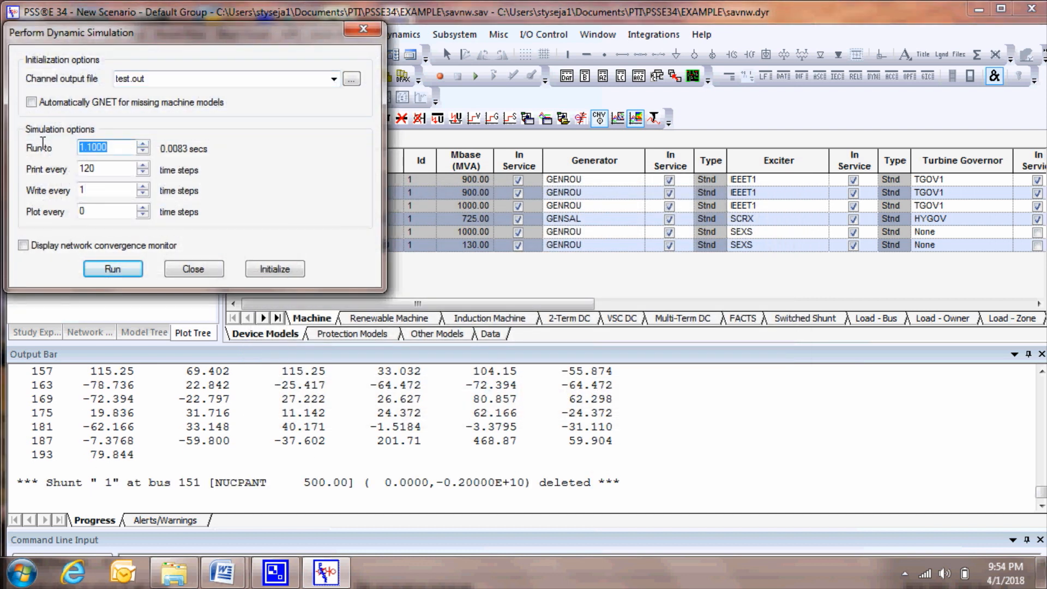
{"action": "type", "text": "10"}
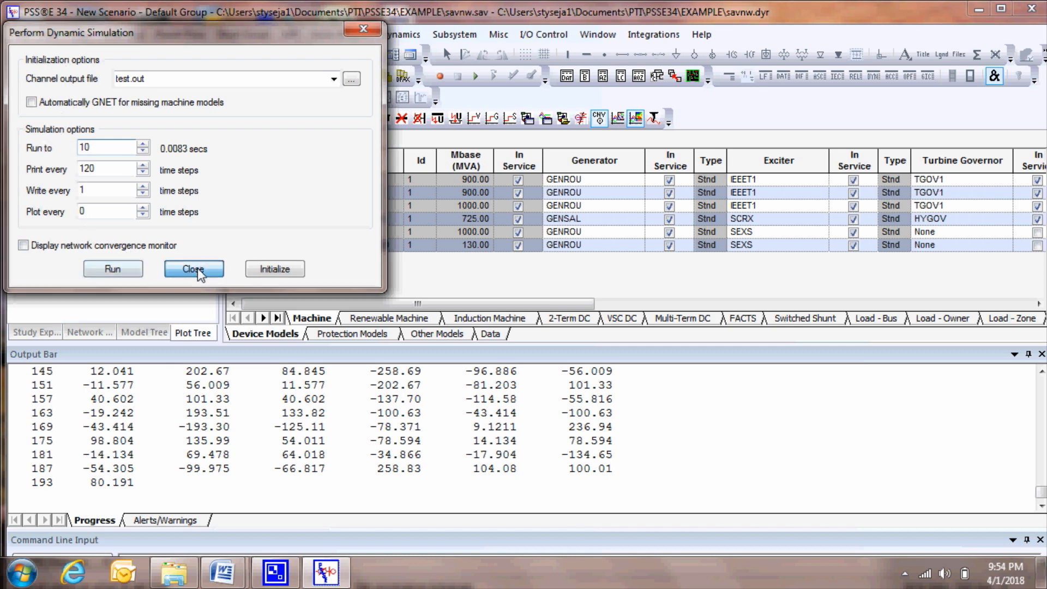
{"action": "left_click", "coordinate": [194, 269]}
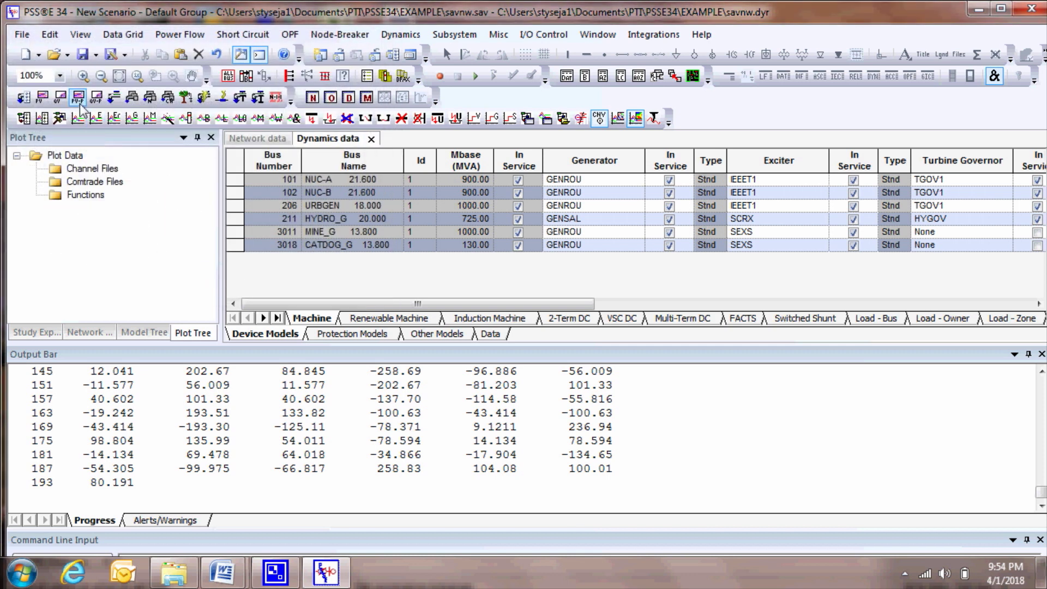
{"action": "mouse_move", "coordinate": [77, 98]}
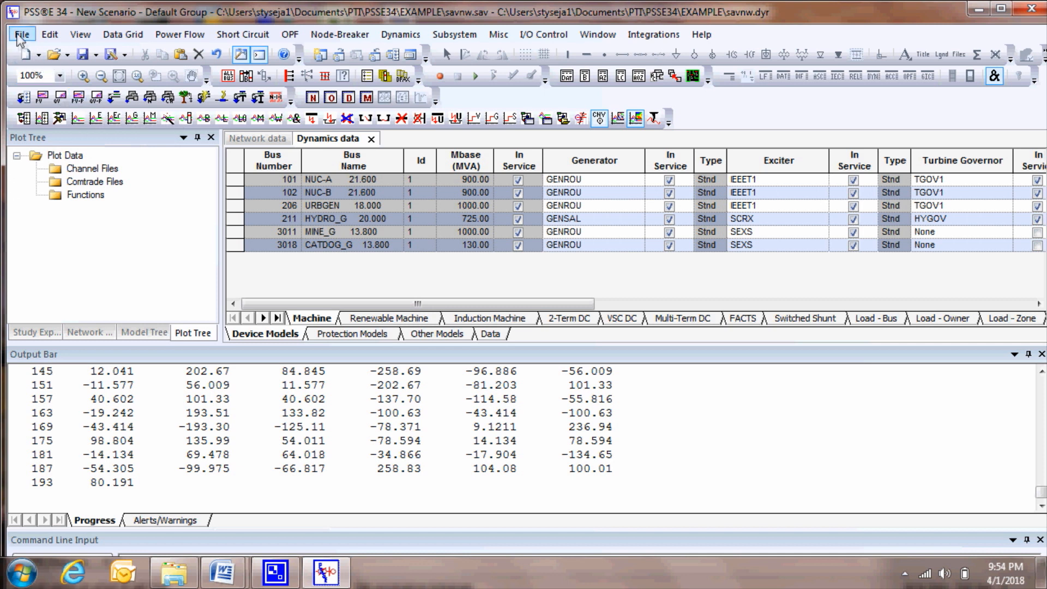
Open the test.out channel file as Channel file (*.out, *.outx) for plotting
{"action": "left_click", "coordinate": [22, 34]}
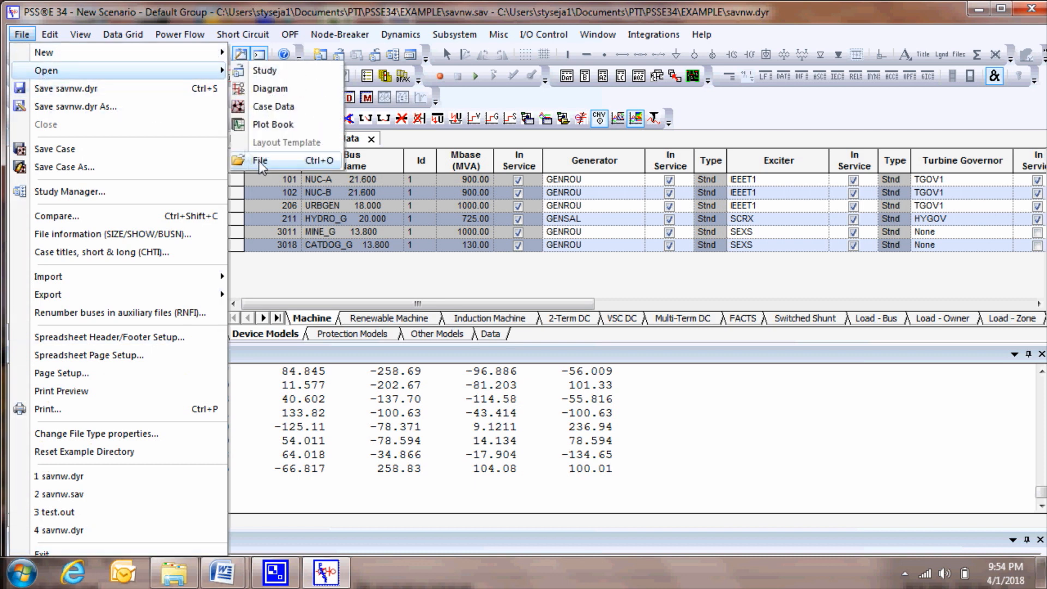
{"action": "left_click", "coordinate": [259, 161]}
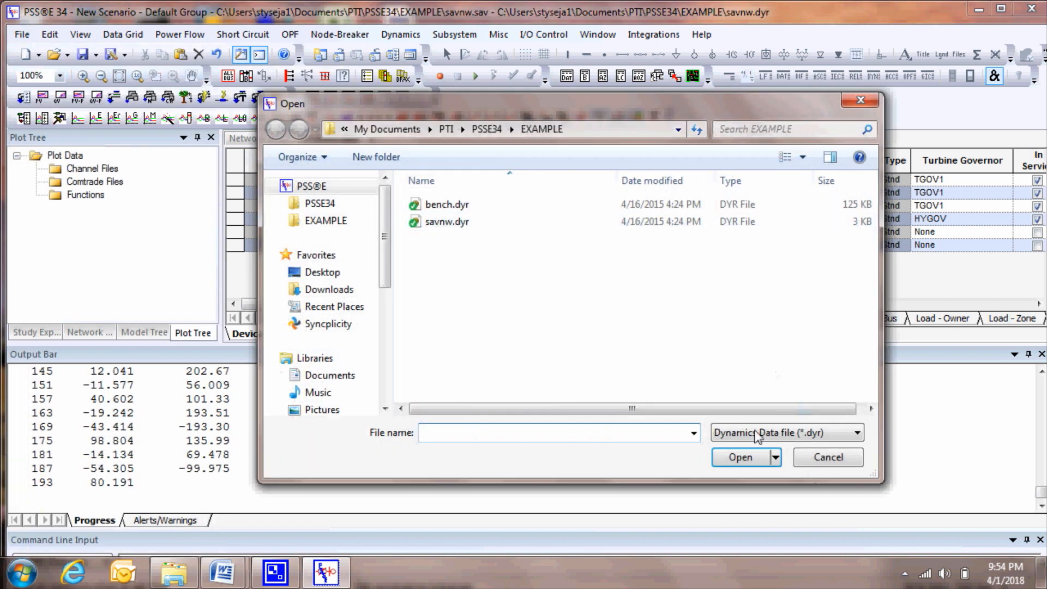
{"action": "left_click", "coordinate": [859, 433]}
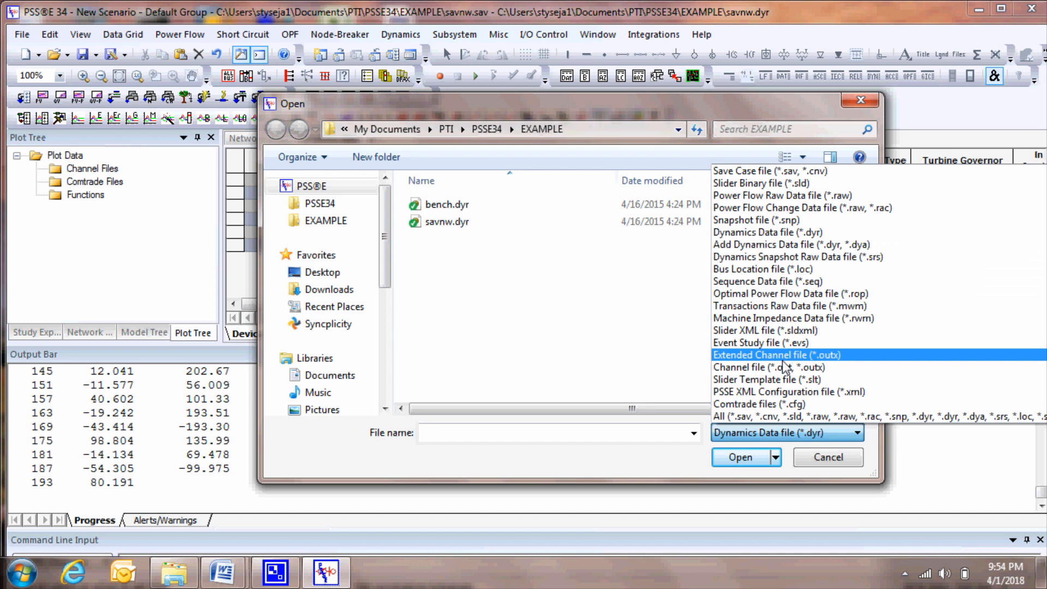
{"action": "left_click", "coordinate": [752, 367]}
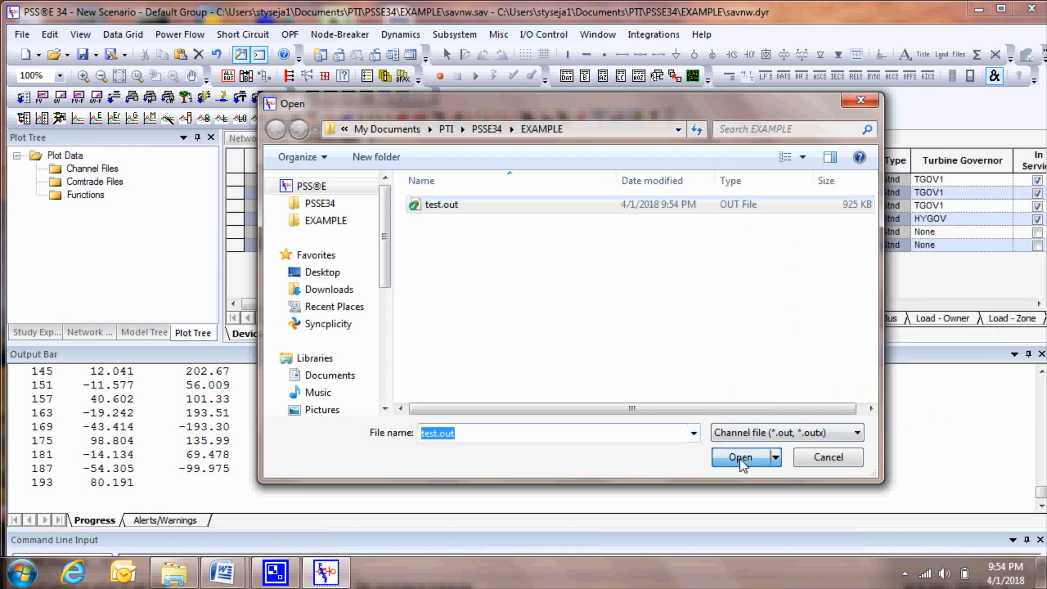
{"action": "left_click", "coordinate": [740, 457]}
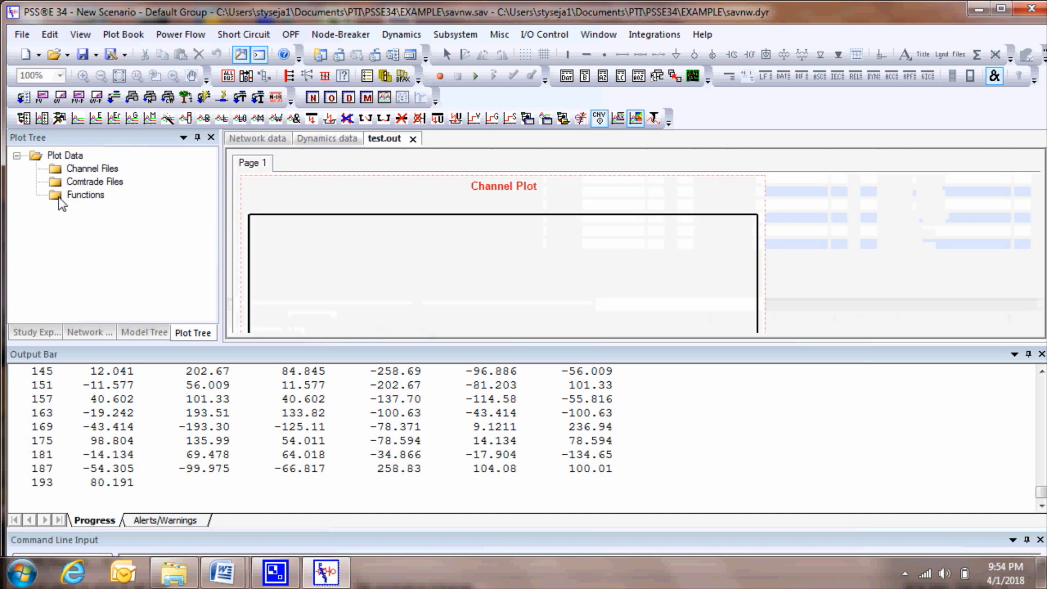
Plot channel 1 - ANGL 101[NUC-A] from the test channel file
{"action": "left_click", "coordinate": [93, 168]}
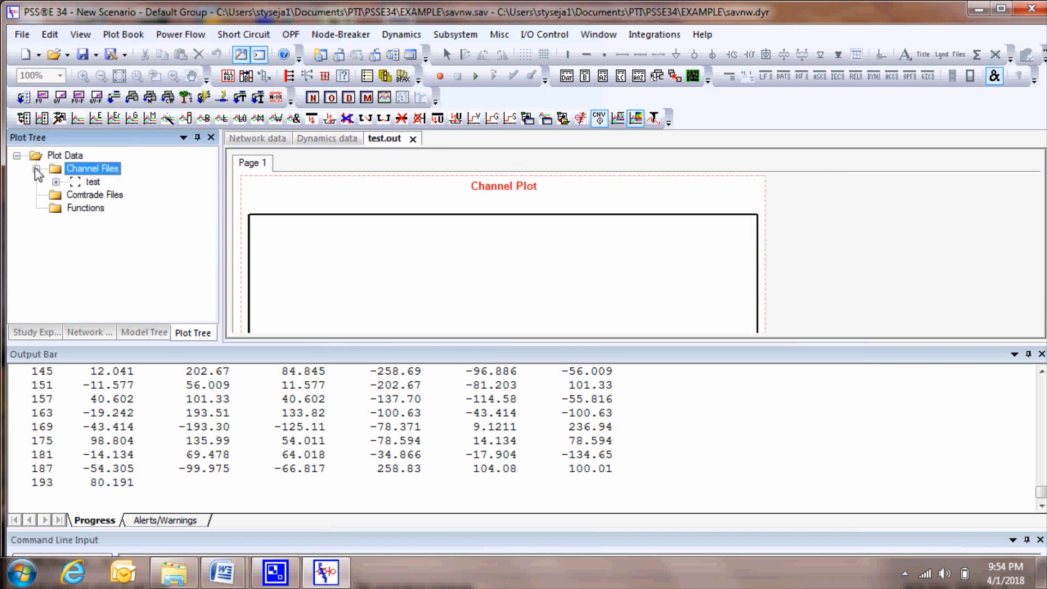
{"action": "left_click", "coordinate": [49, 182]}
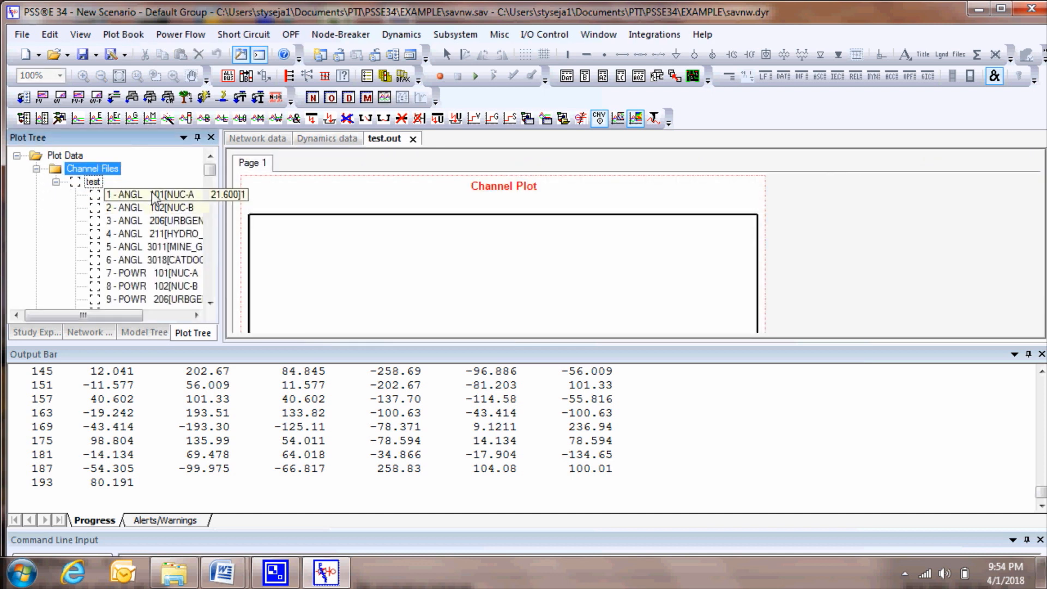
{"action": "left_click", "coordinate": [136, 194]}
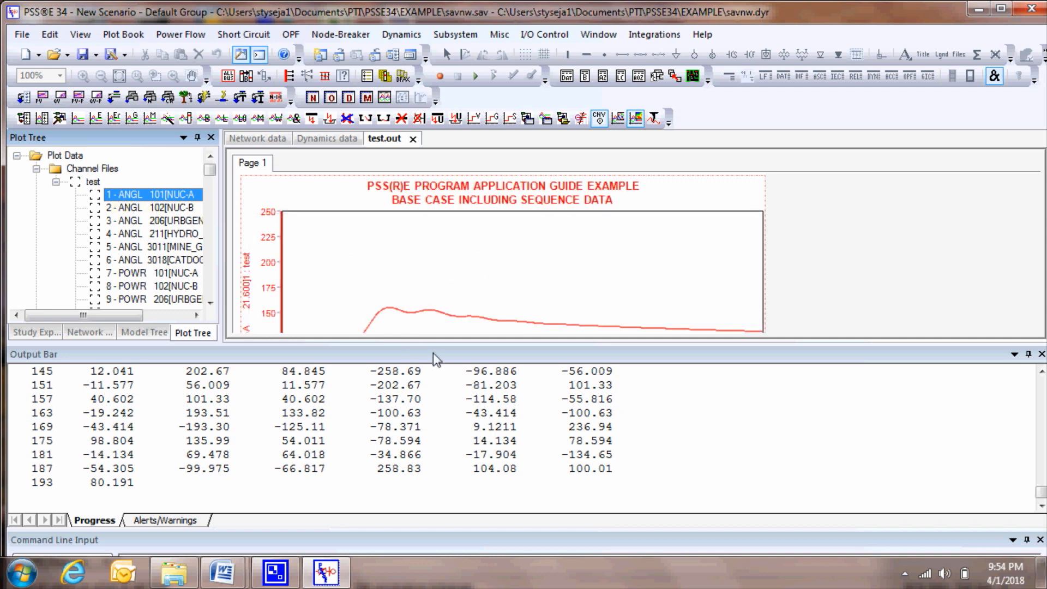